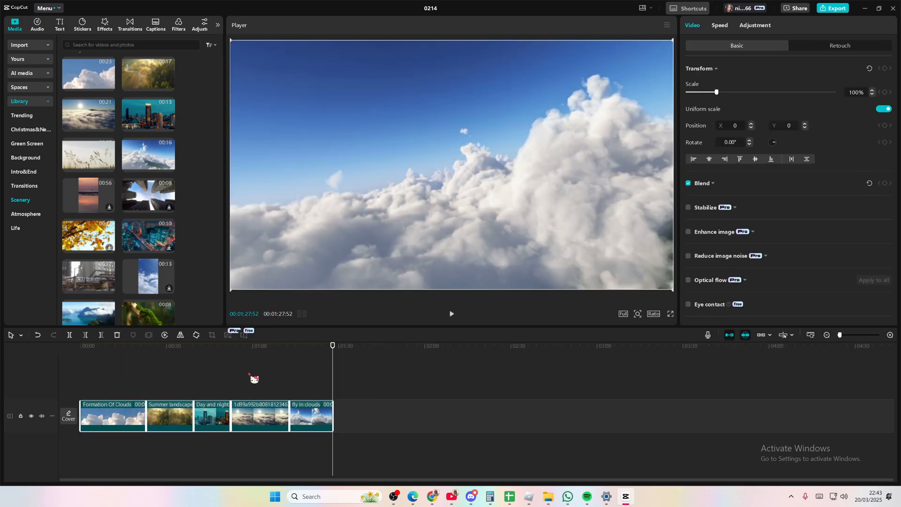
- Cue the playhead back to 00:00, the opening cloud shot of the five-clip sequence
right_click(259, 415)
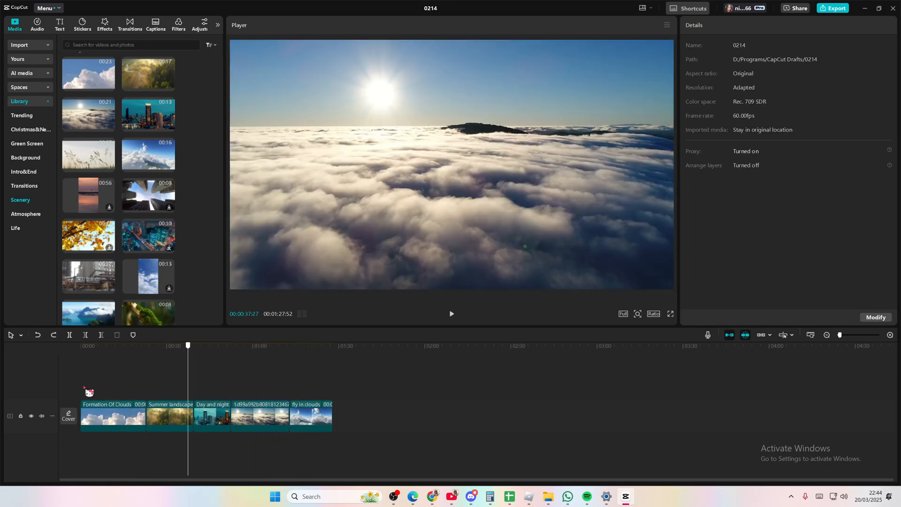
left_click(80, 346)
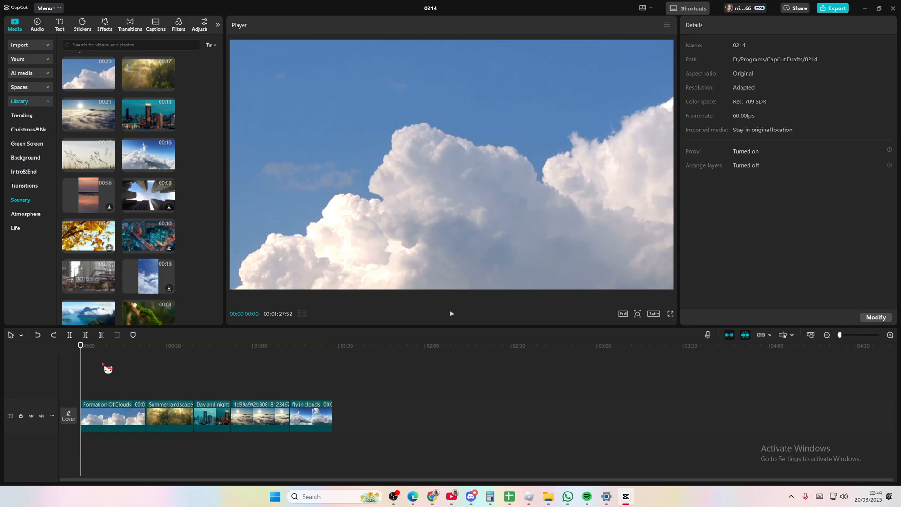